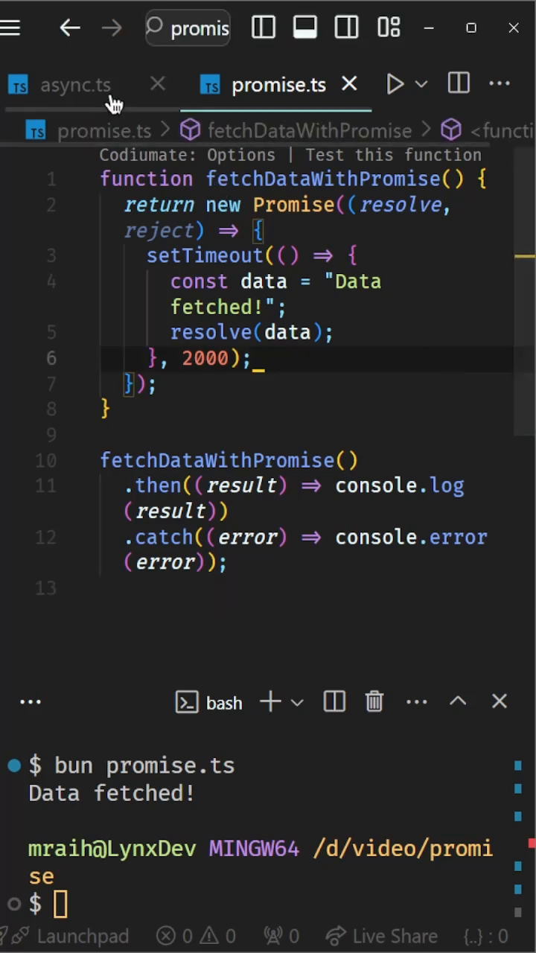
# Switch the editor to async.ts to show the fetchDataWithAsyncAwait async/await example
pyautogui.click(74, 85)
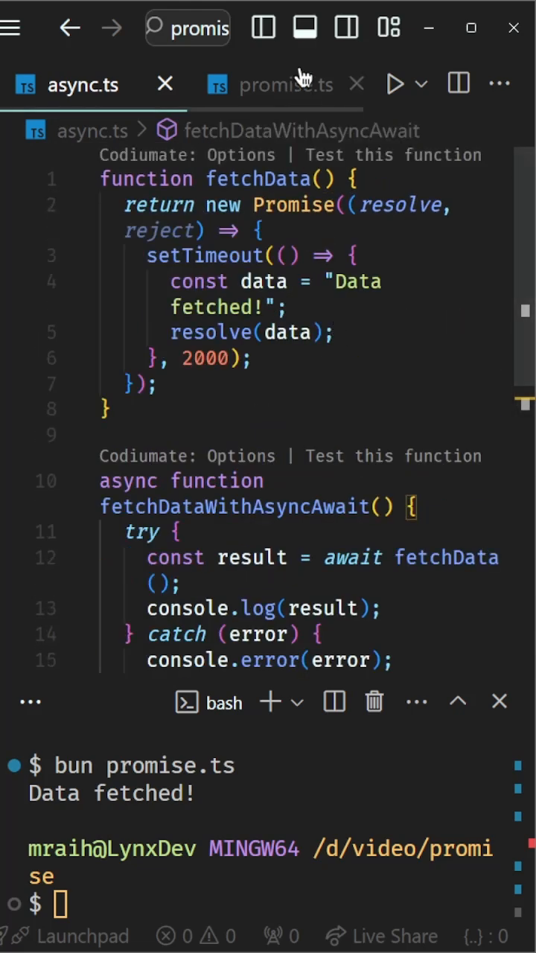
pyautogui.click(276, 84)
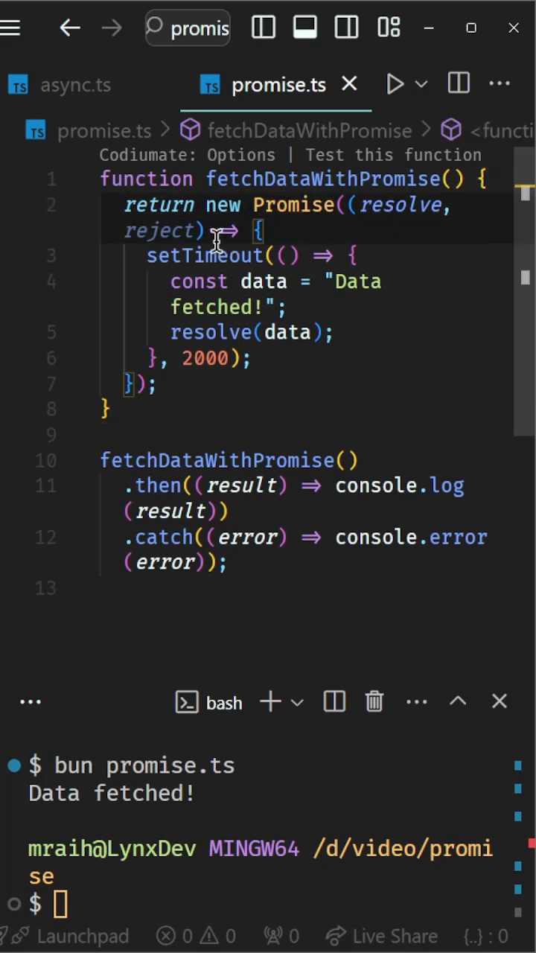
pyautogui.moveTo(204, 255)
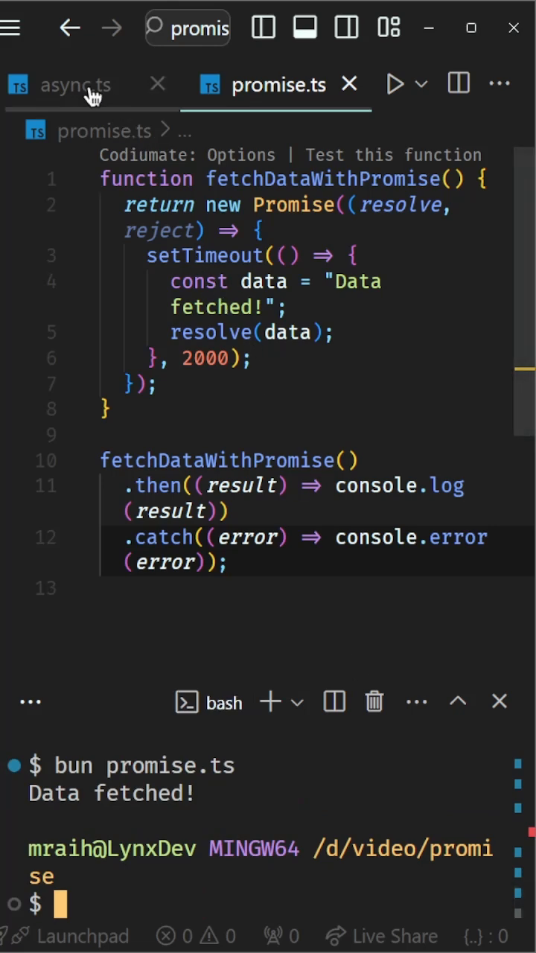
pyautogui.click(67, 85)
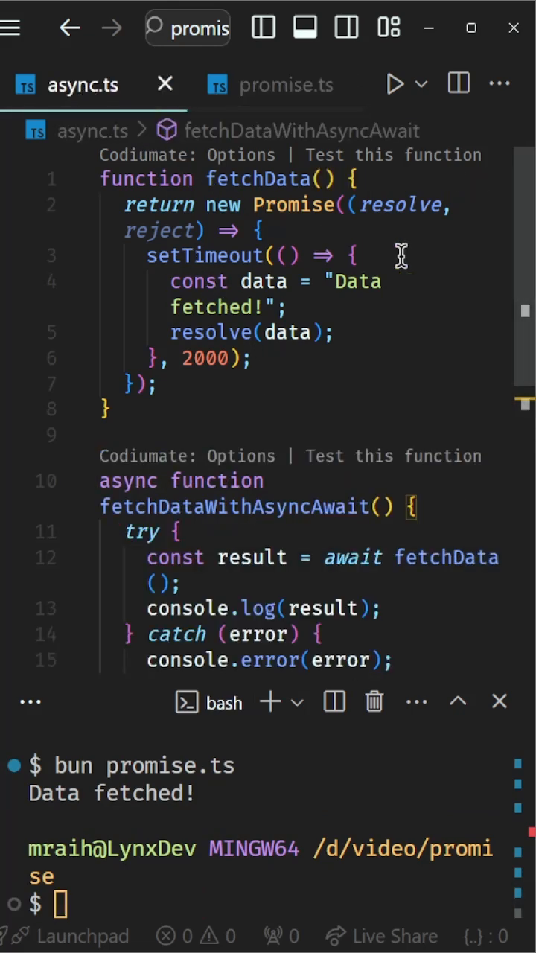